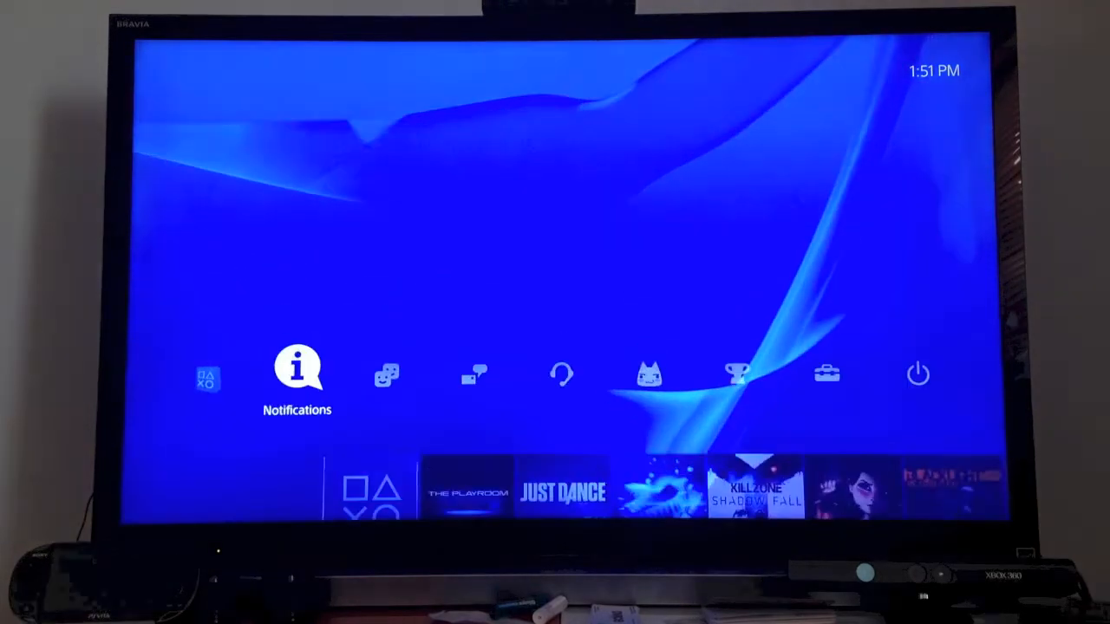
# Step: Go from the home screen into the full Notifications list showing its categories
pyautogui.click(299, 368)
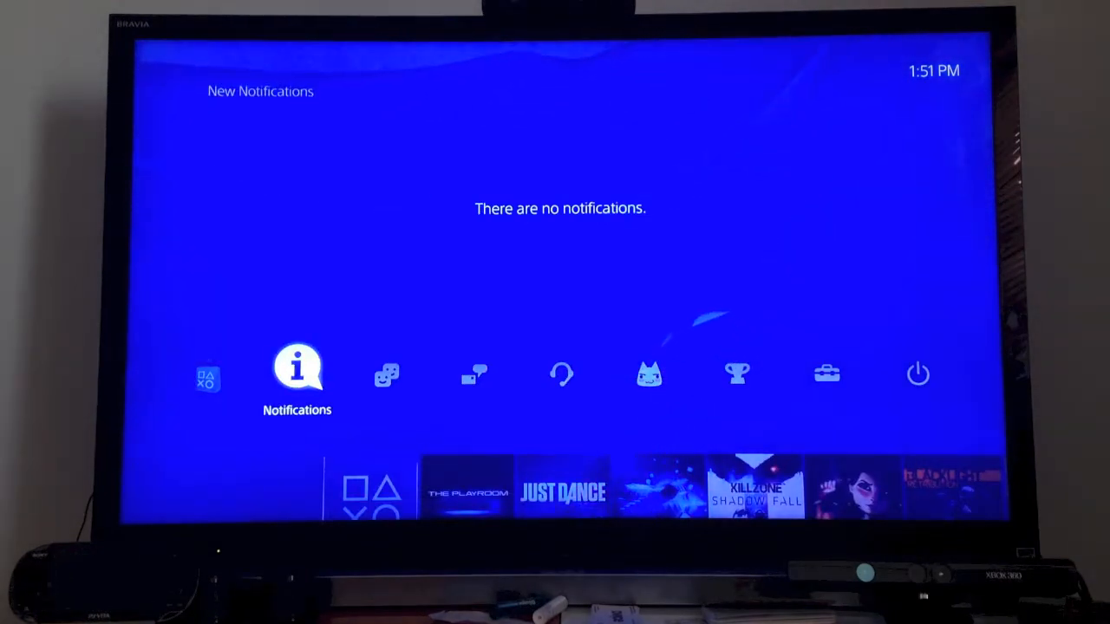
pyautogui.click(298, 368)
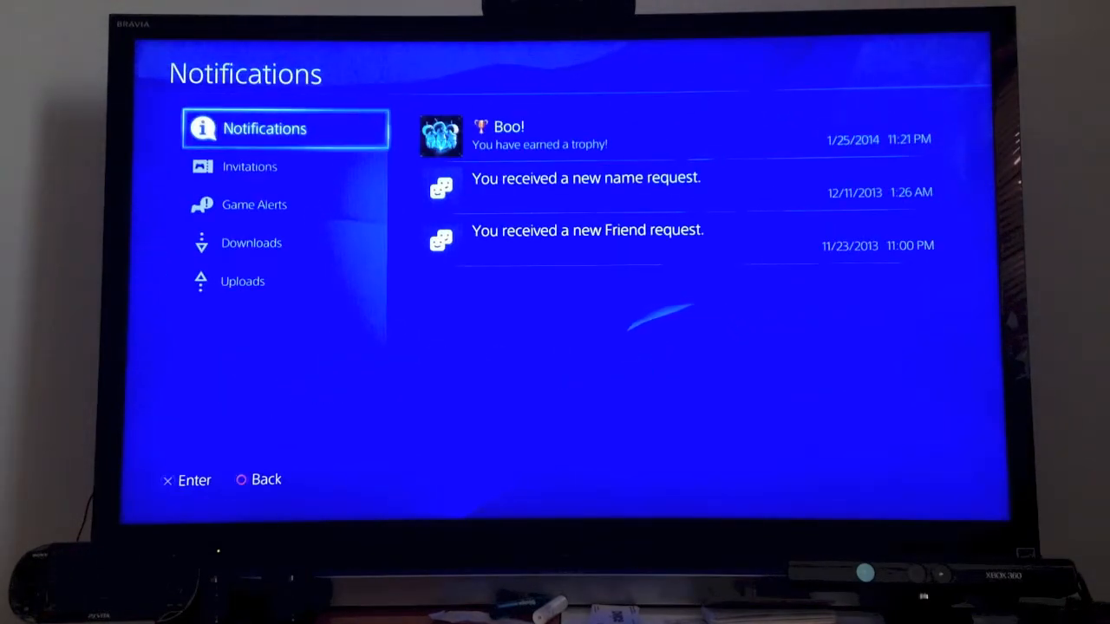
pyautogui.click(251, 243)
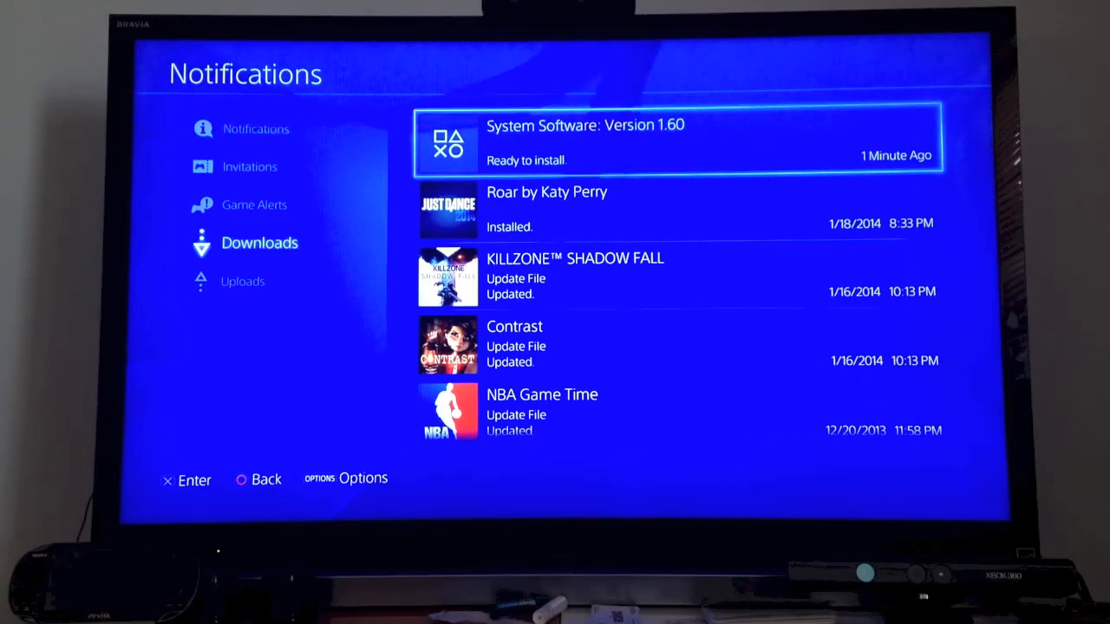
# Step: Select the downloaded System Software Version 1.60 update from the Downloads list
pyautogui.click(676, 138)
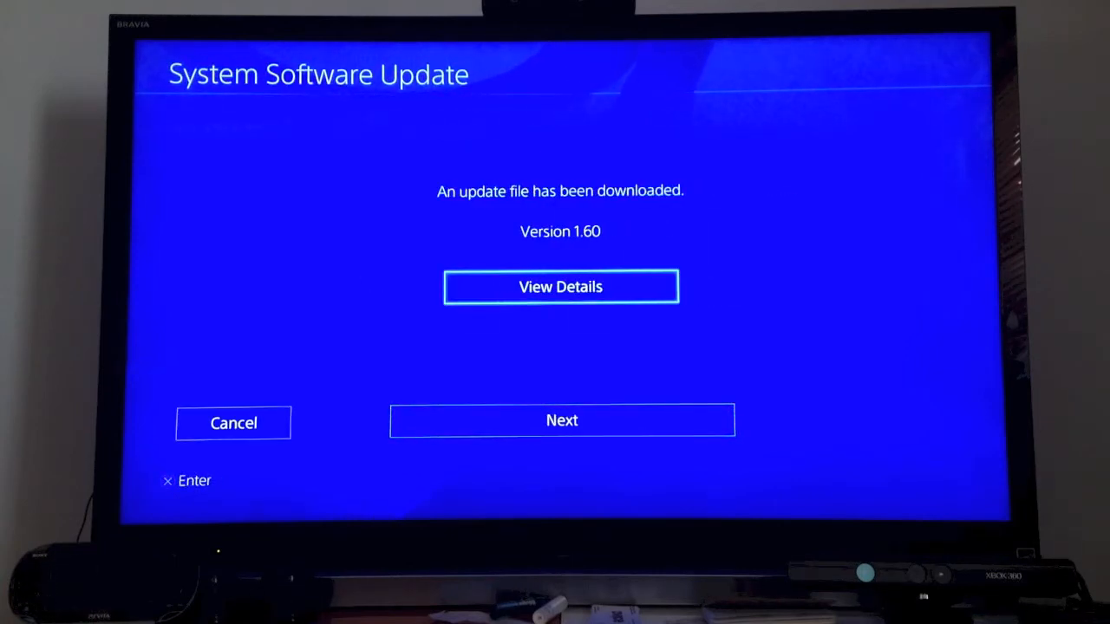
# Step: Advance through the 1.60 update screens with Next until the restart-and-install Update/Cancel prompt appears
pyautogui.click(562, 422)
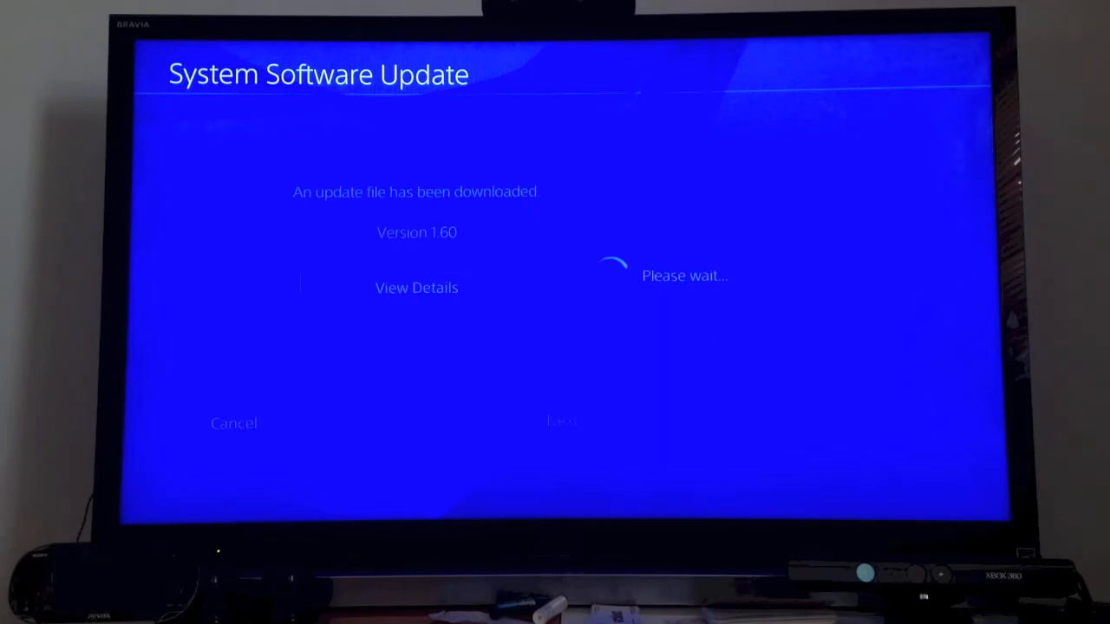
pyautogui.click(416, 288)
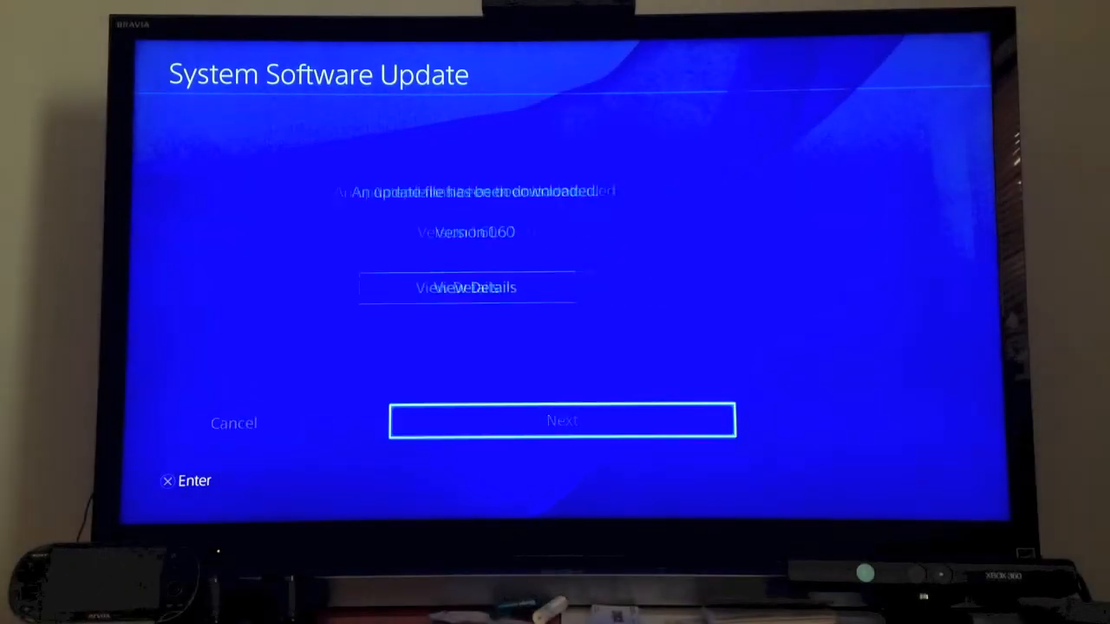
pyautogui.click(561, 422)
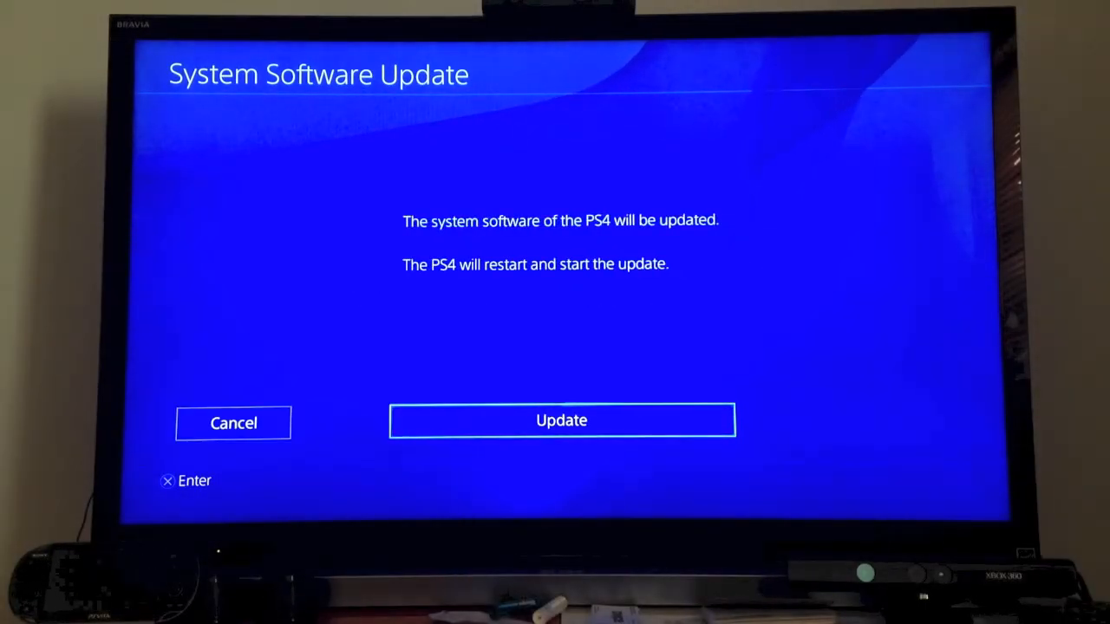